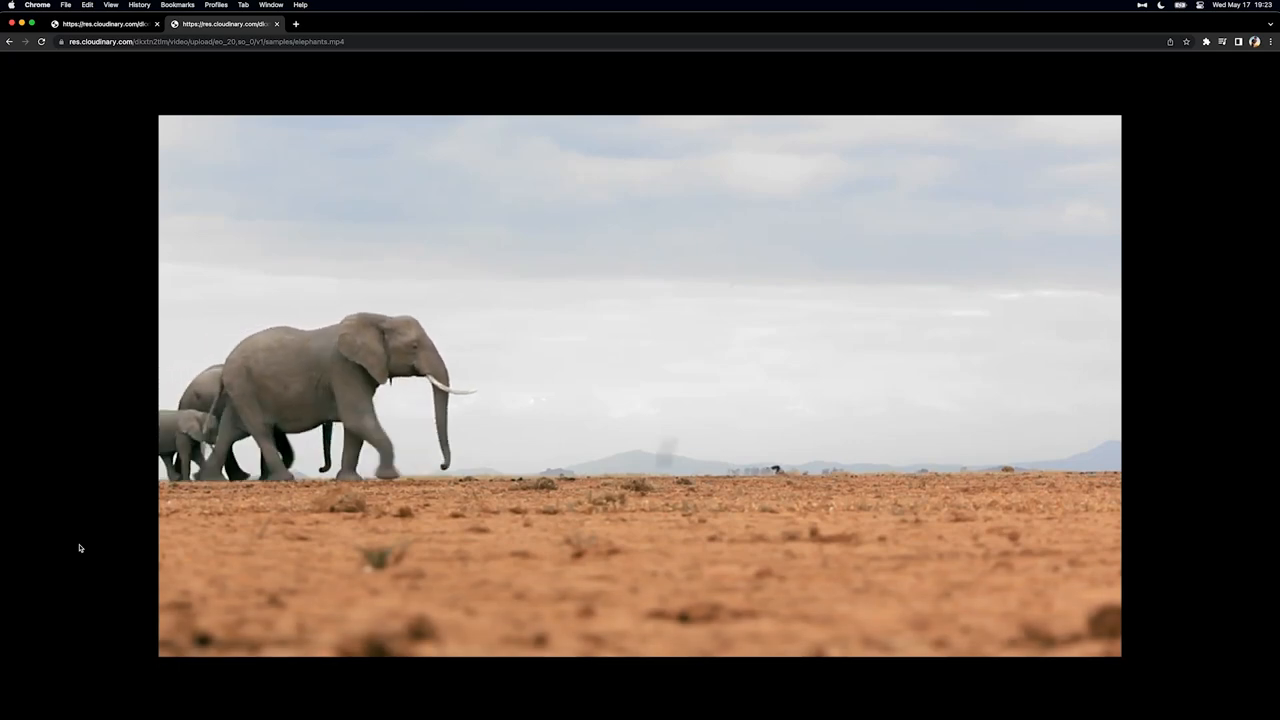
Switch to the Chrome tab playing the Cloudinary elephants.mp4 sample video
left_click(217, 24)
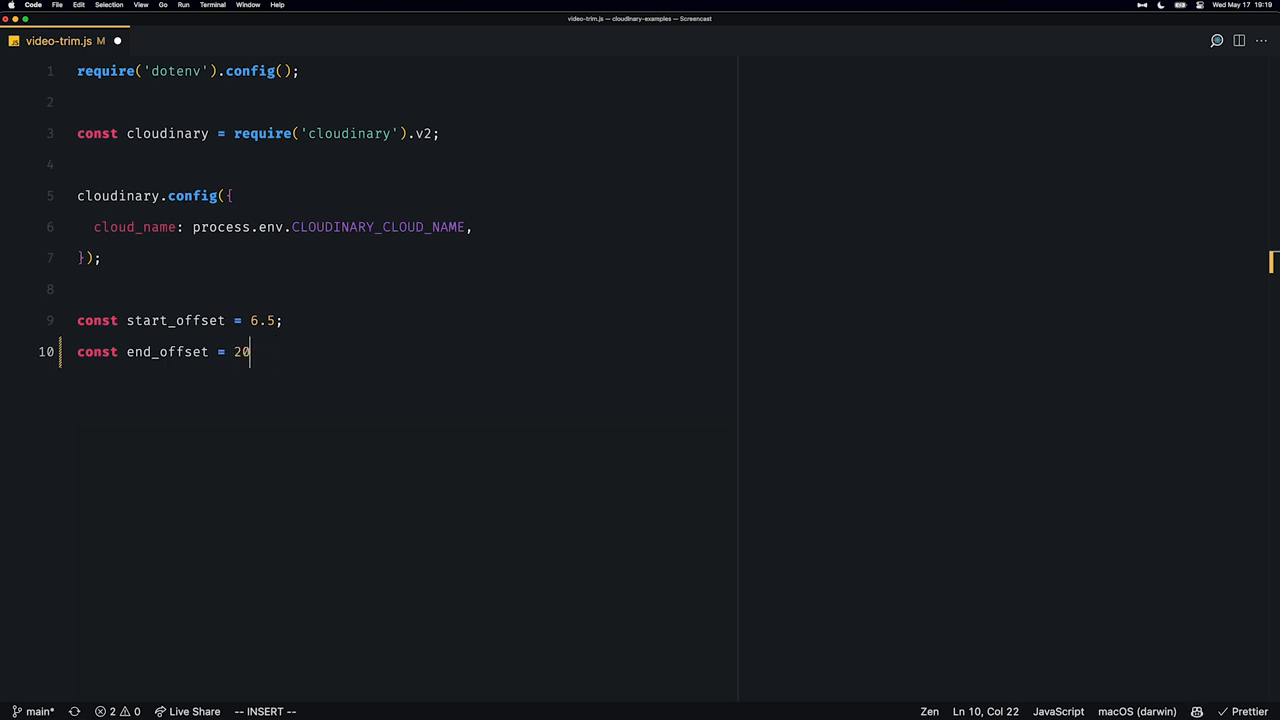
Finish the offset constants and add const duration = 15 in video-trim.js
type(";")
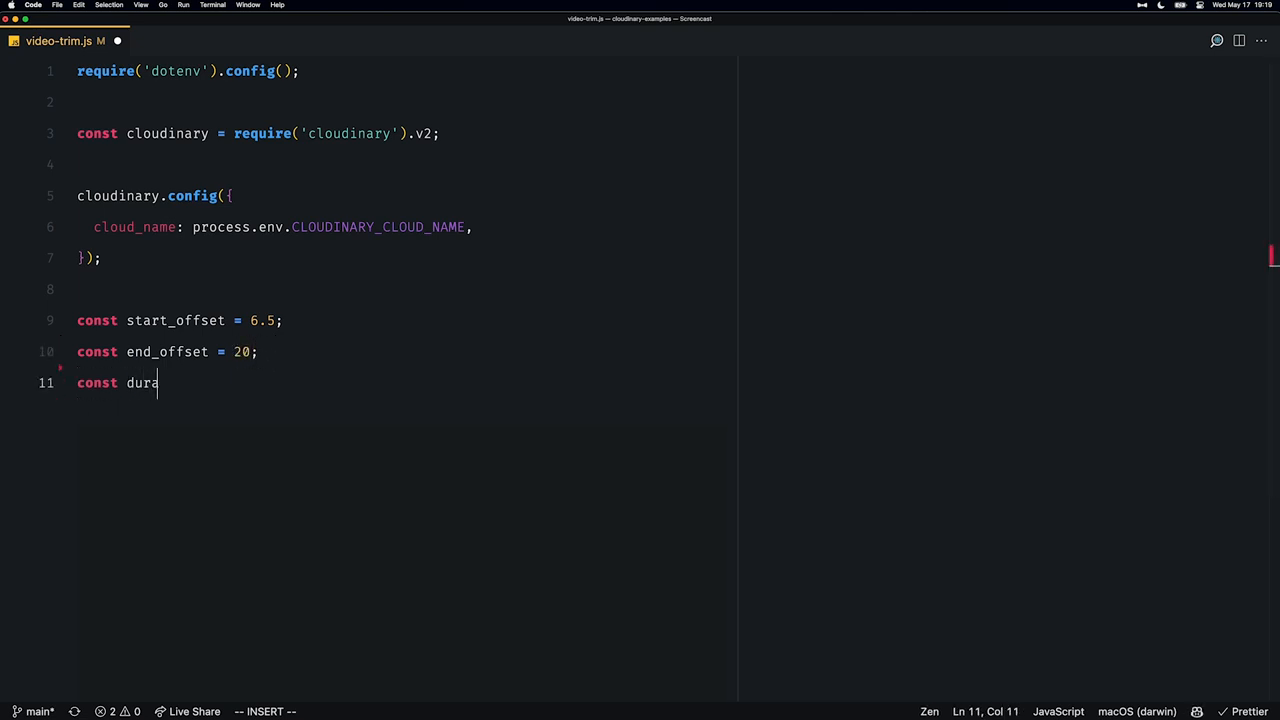
type("tion = 15;")
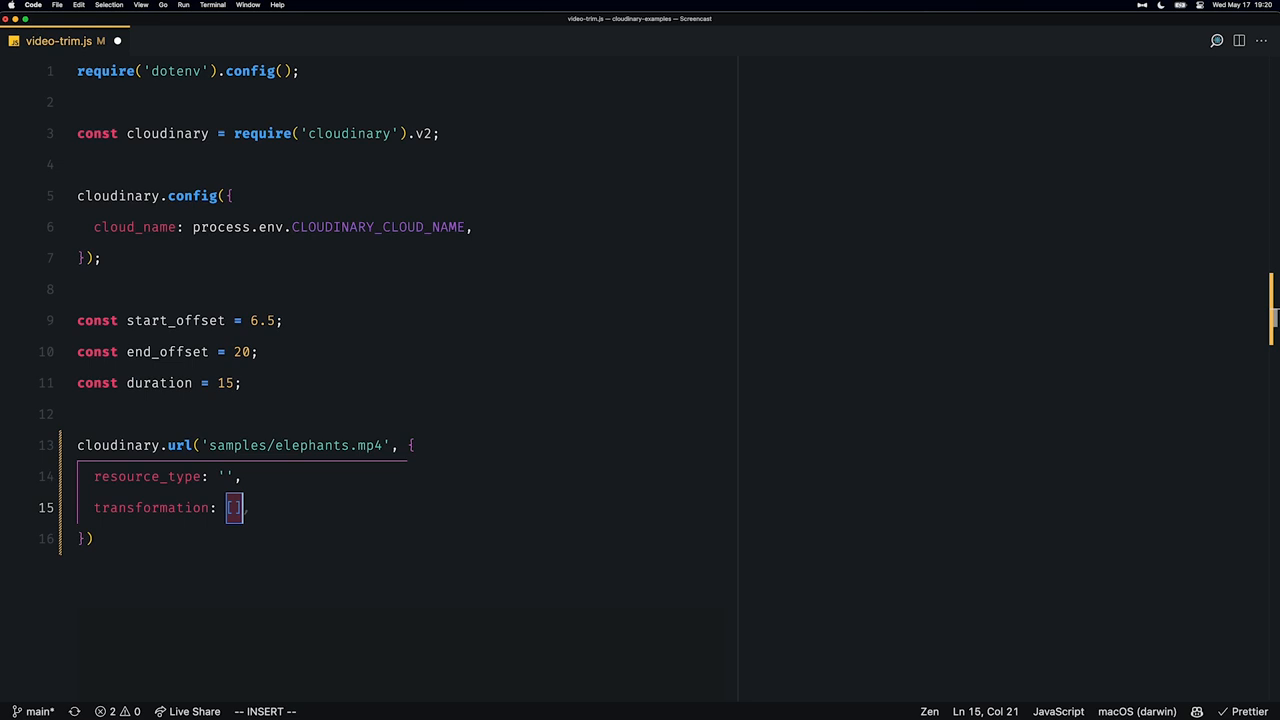
Set resource_type to 'video' and list start_offset, end_offset and '// duration' in the transformation
type("video")
type("{")
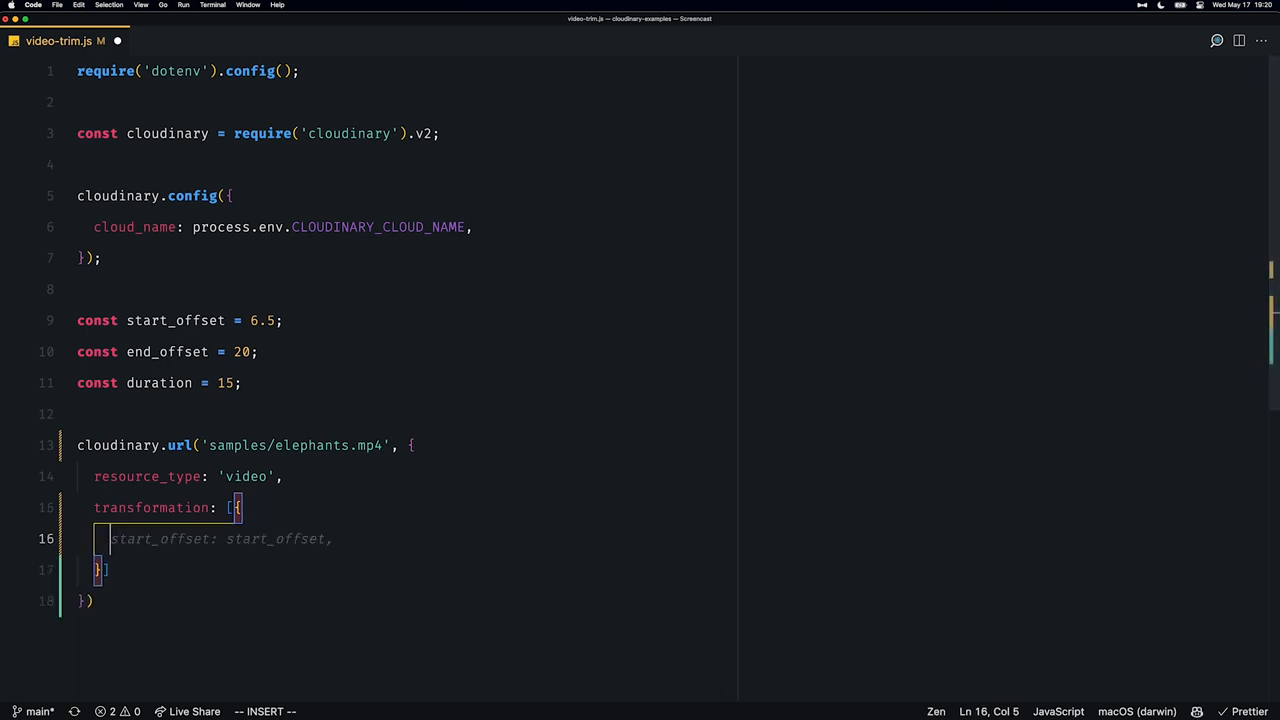
type("end_offset,")
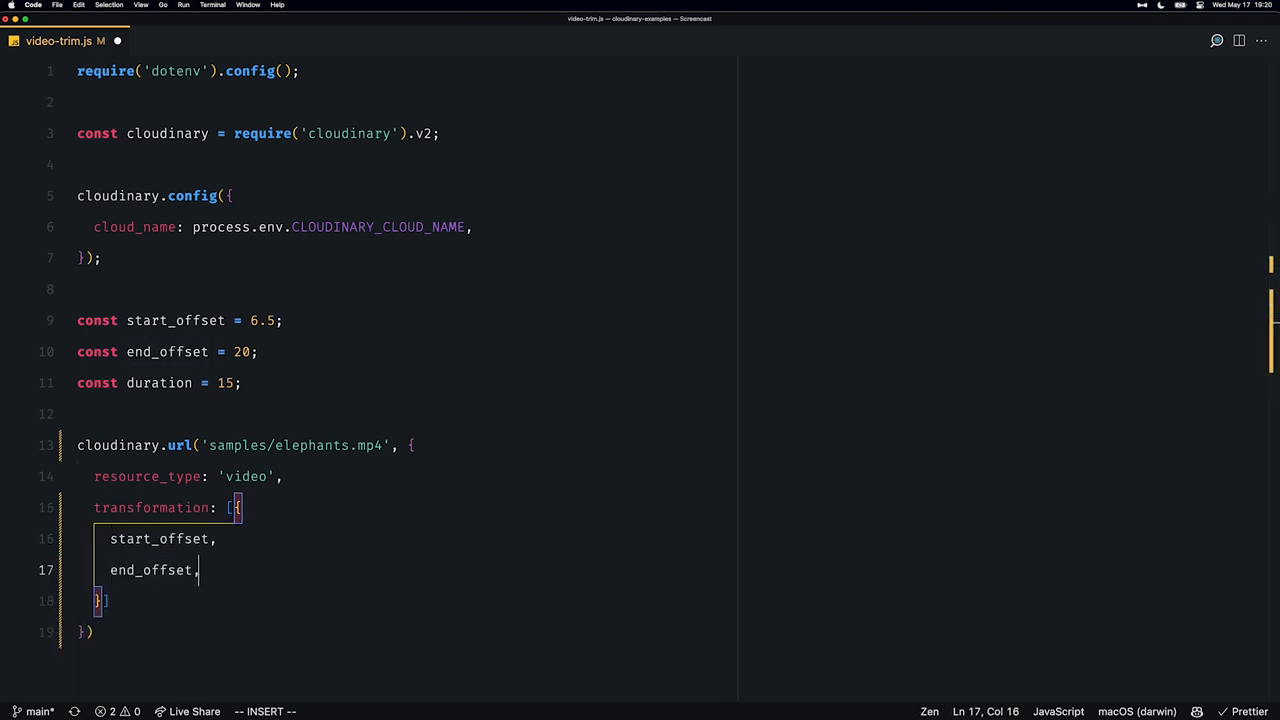
key("Enter")
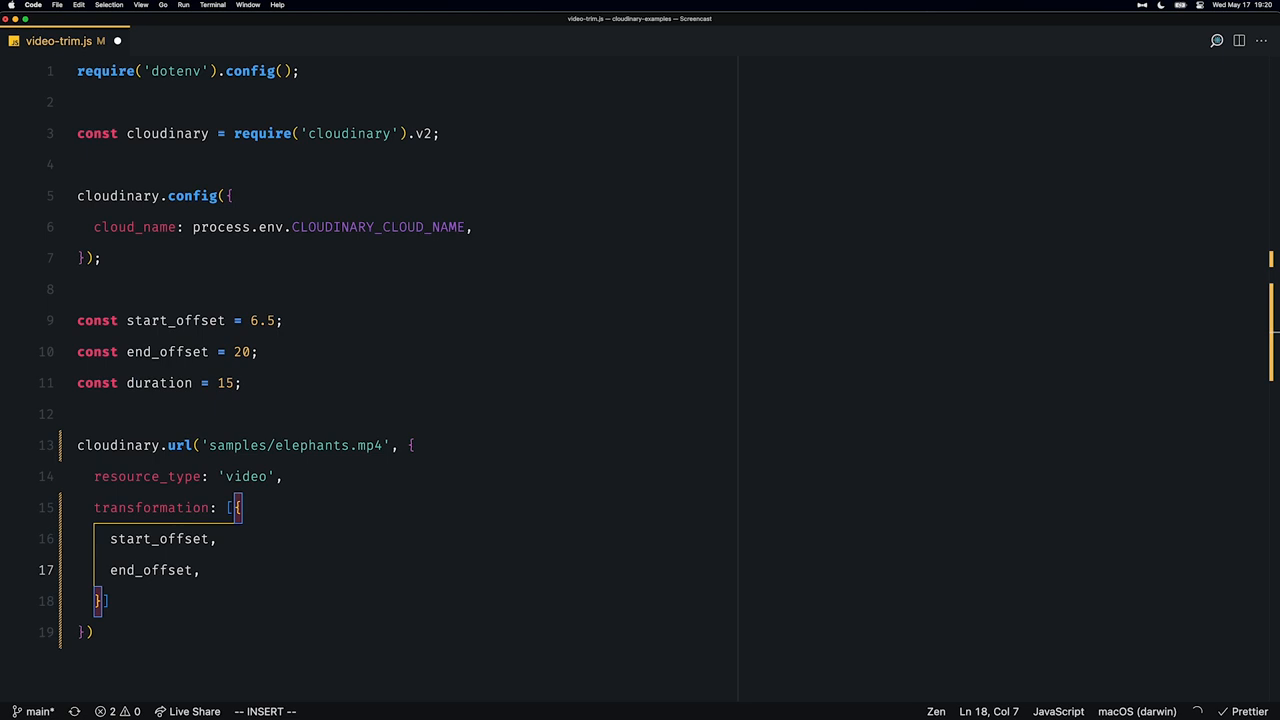
type("// duration,")
left_click(240, 445)
type("const")
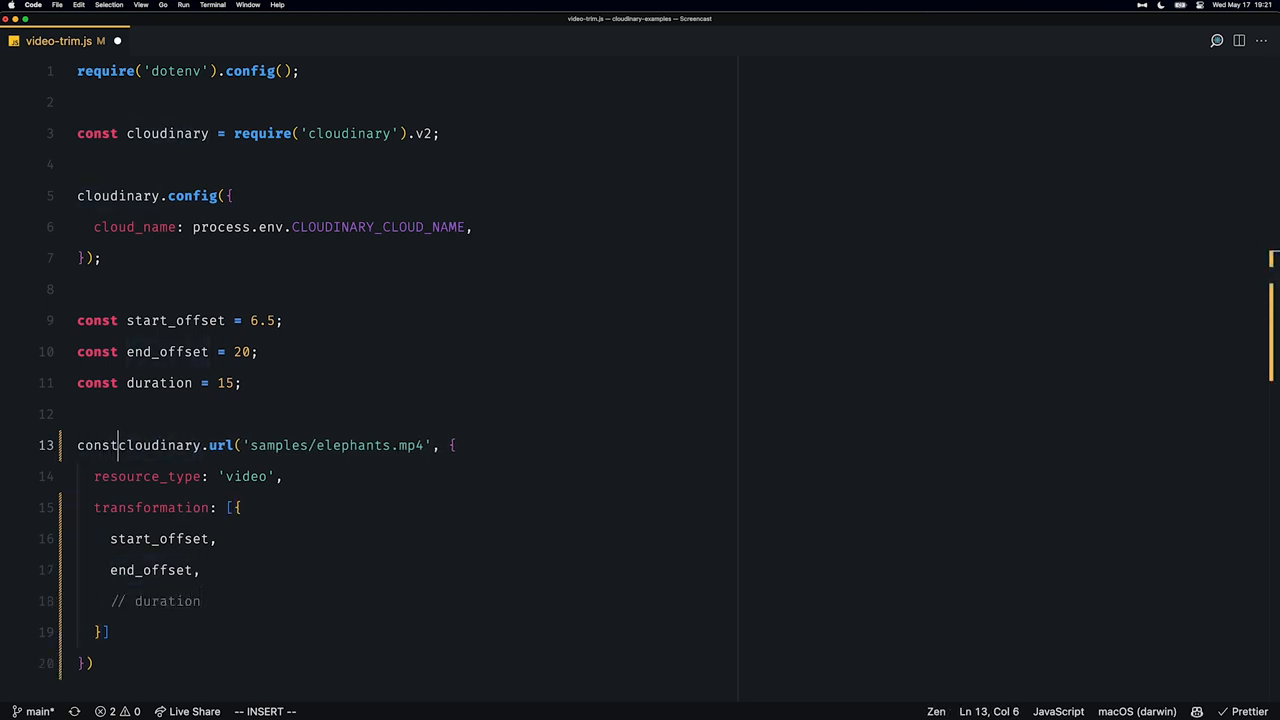
Assign the URL to const videoUrl and clear the integrated terminal
type("vidco")
type("clear")
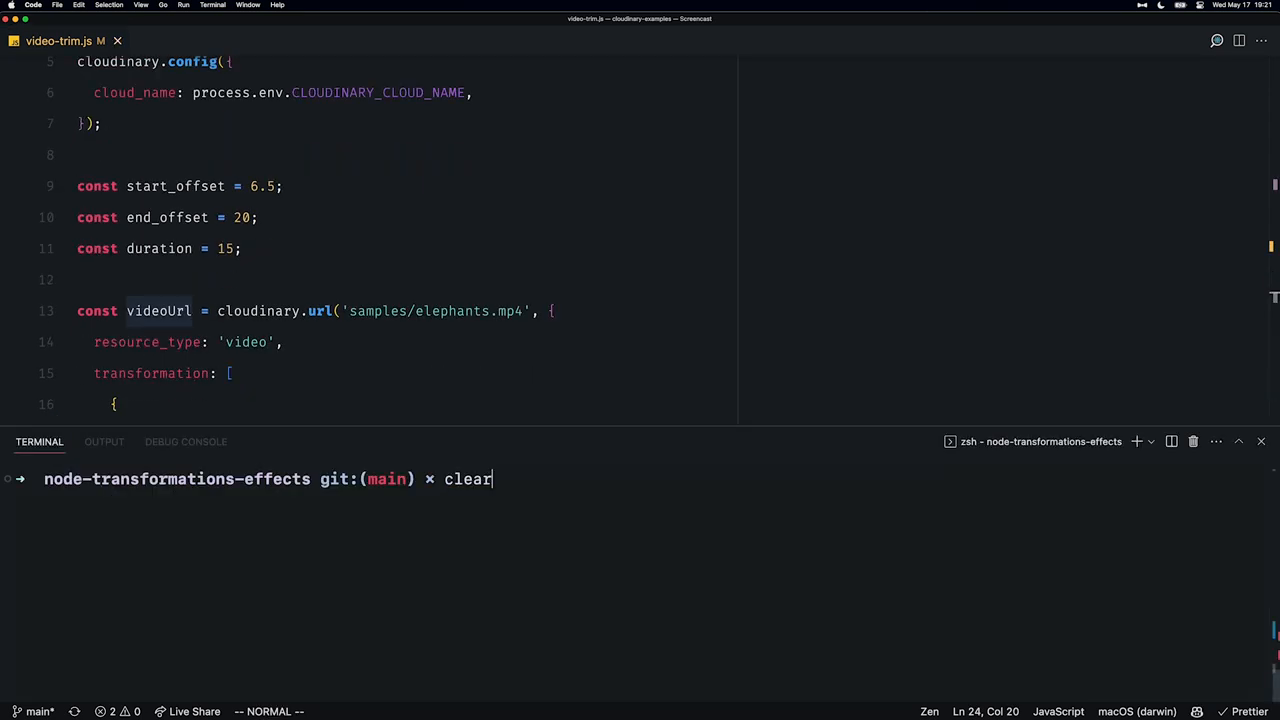
key("Enter")
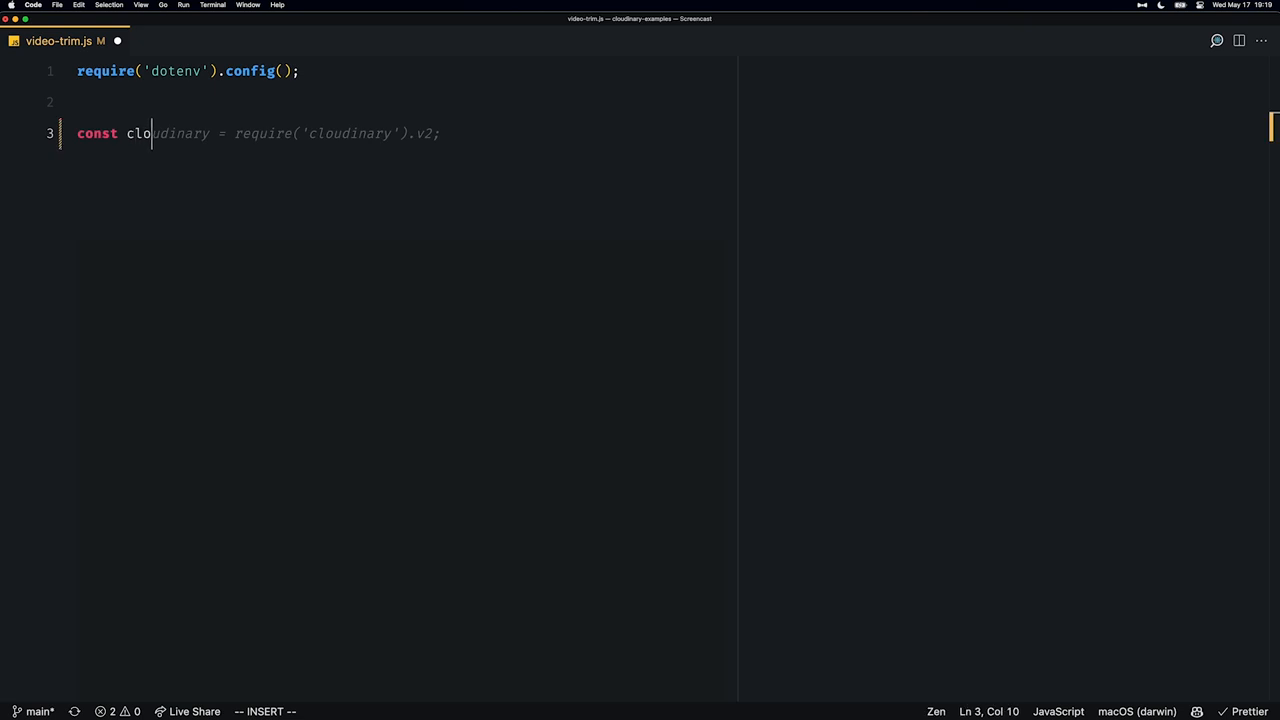
Retype the cloudinary require, duration 15, and the elephants.mp4 url call with start_offset and end_offset
type("udinary = require('cloudinary').v2;")
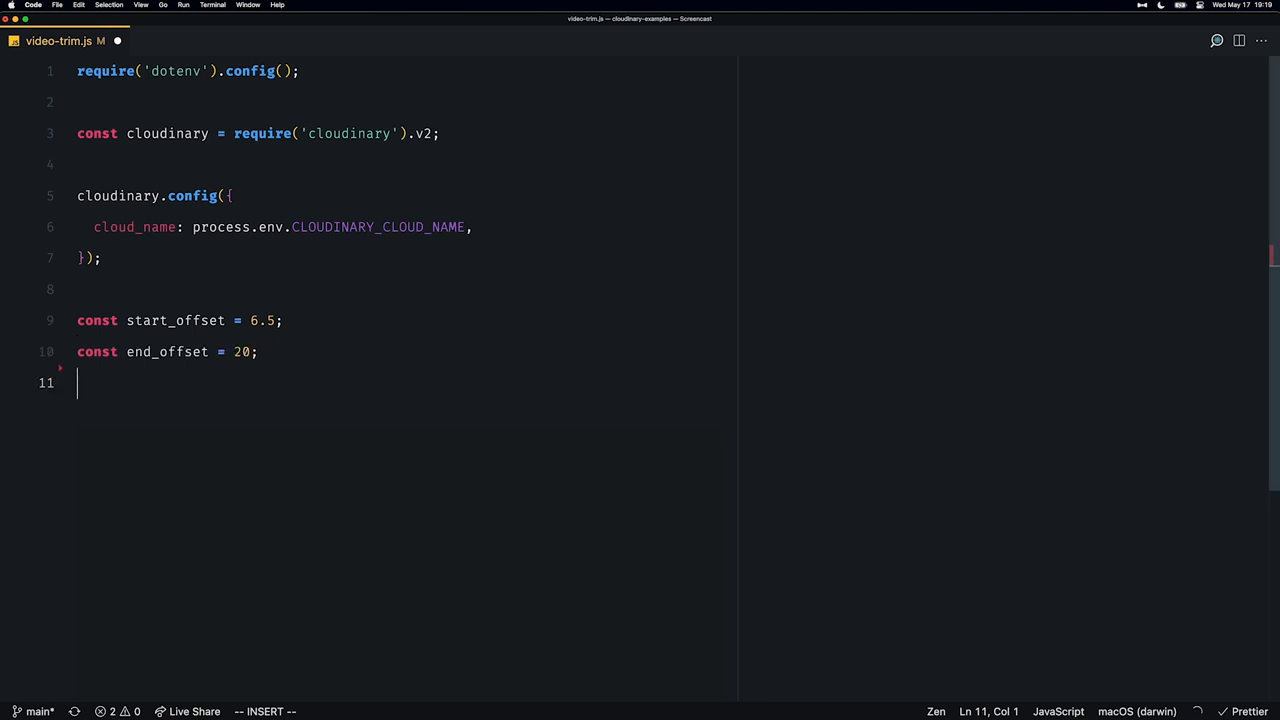
type("const duration = 15;")
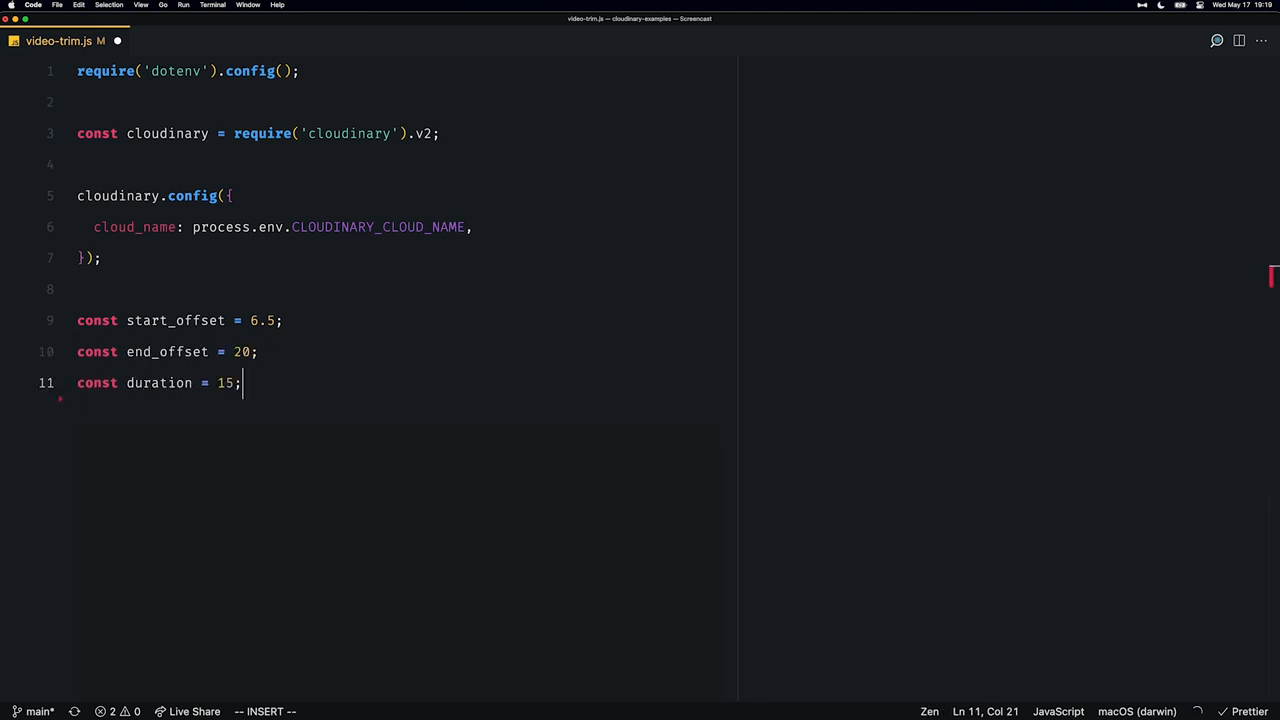
type("cloudinary.url('samples/elephants.mp4', {")
type("transformation: [")
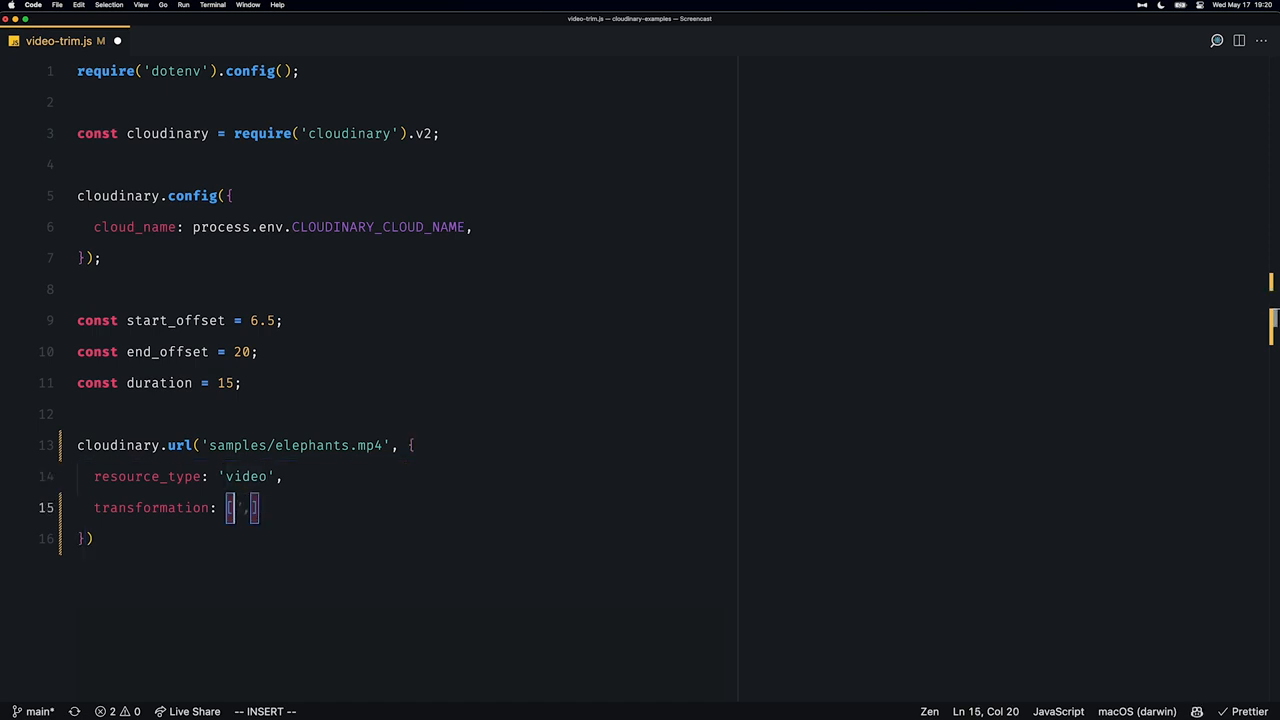
type("{")
type("start_offset,")
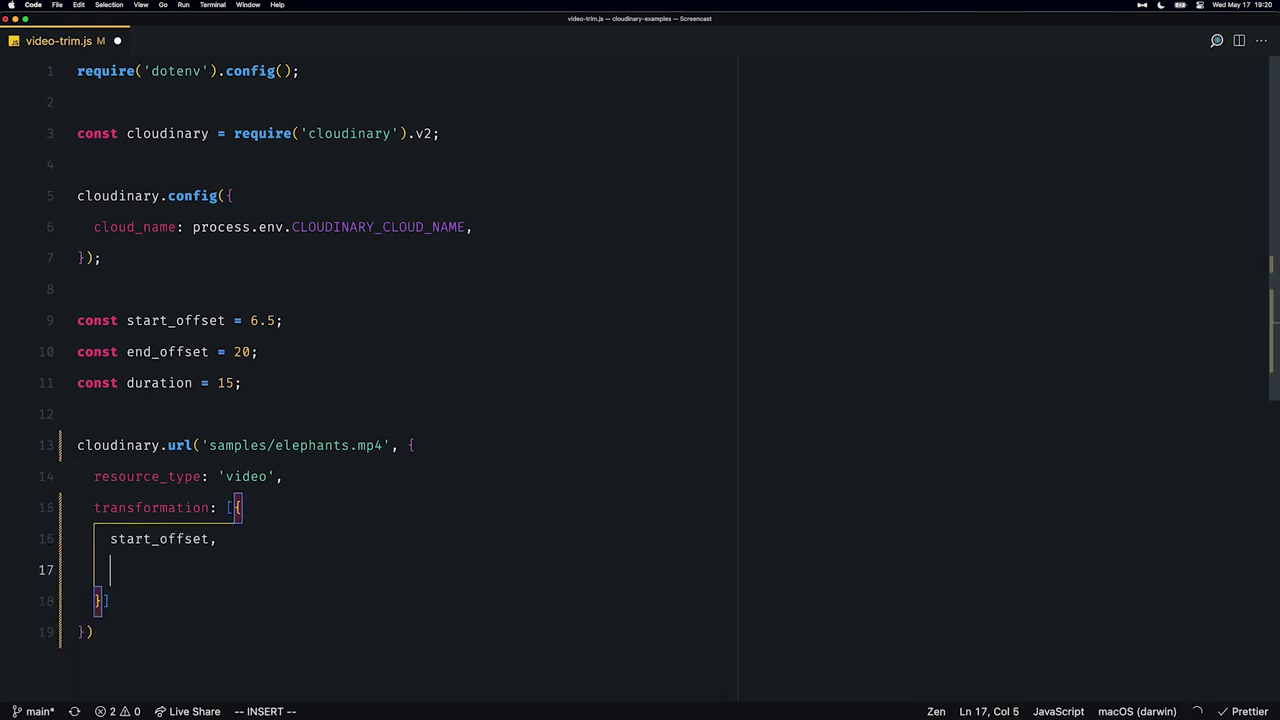
type("end_off")
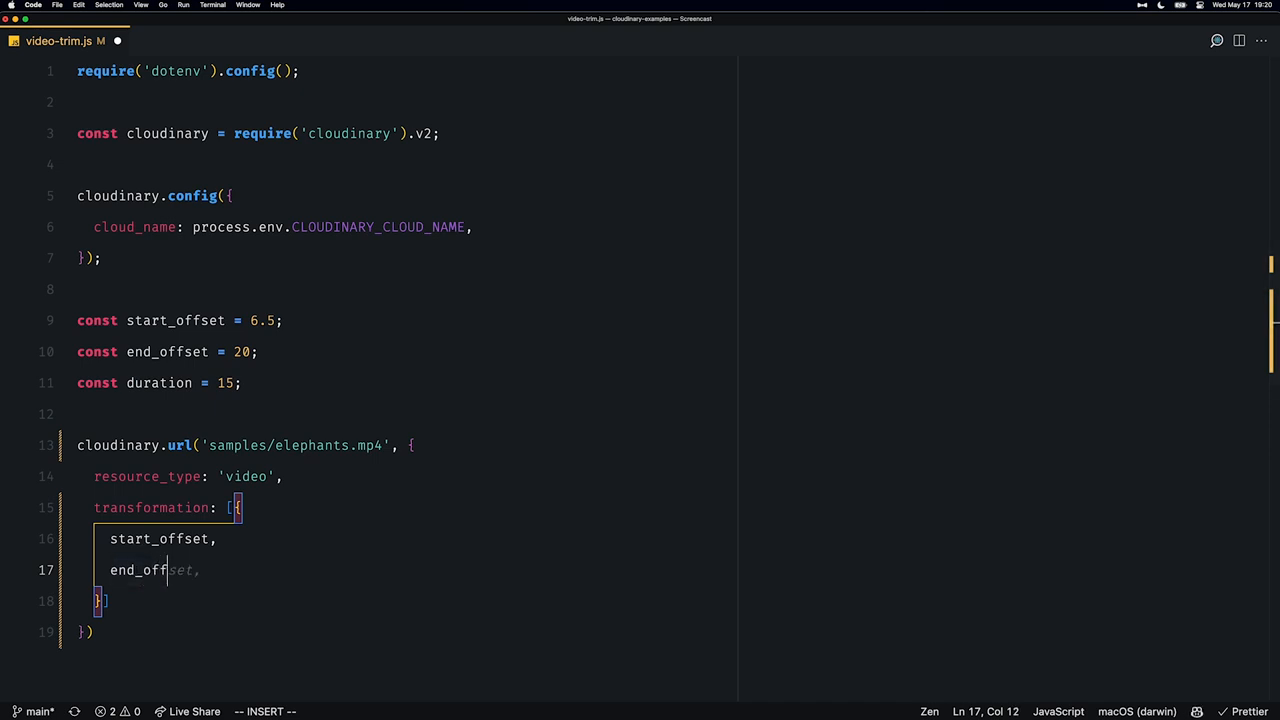